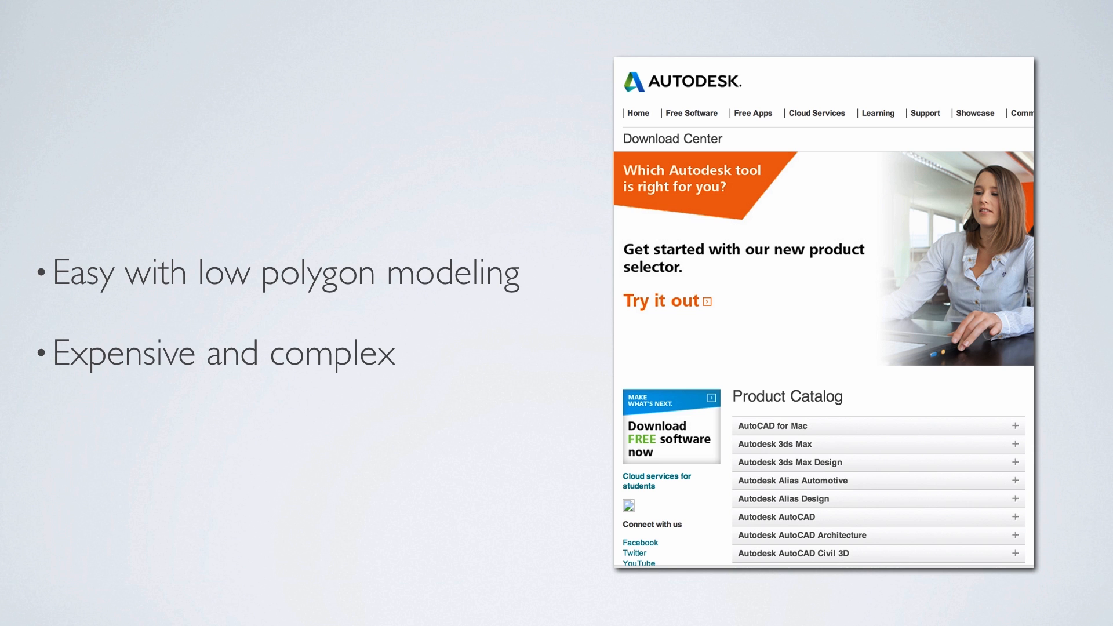
- Advance the 3D Package Support slide so the Autodesk FBX row is boxed alongside 3D Studio Max
{"action": "key", "text": "Right"}
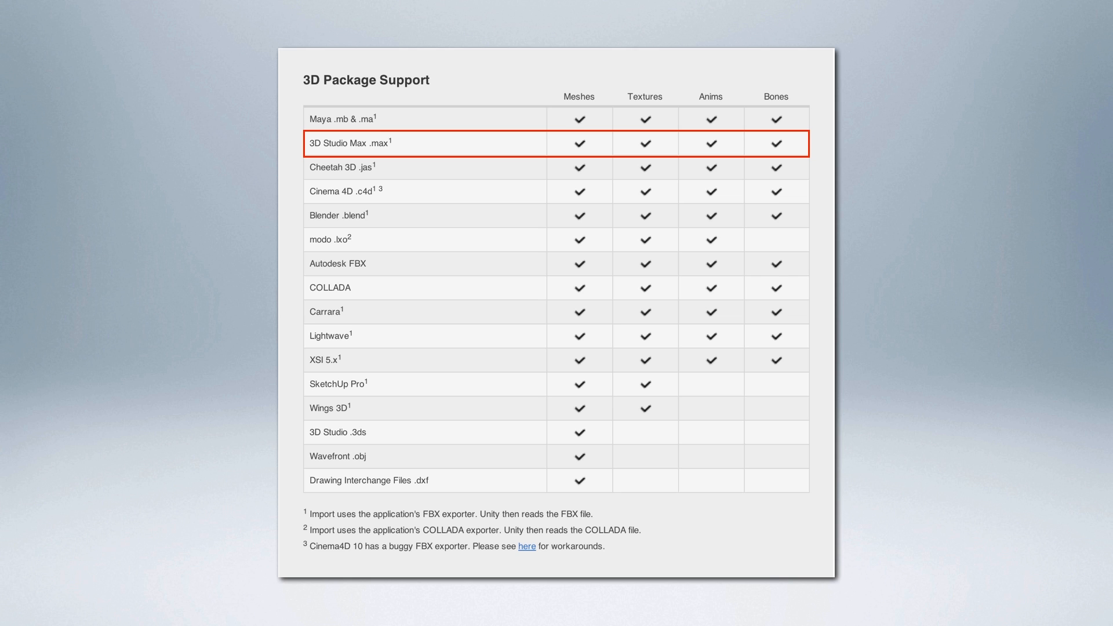
{"action": "mouse_move", "coordinate": [554, 263]}
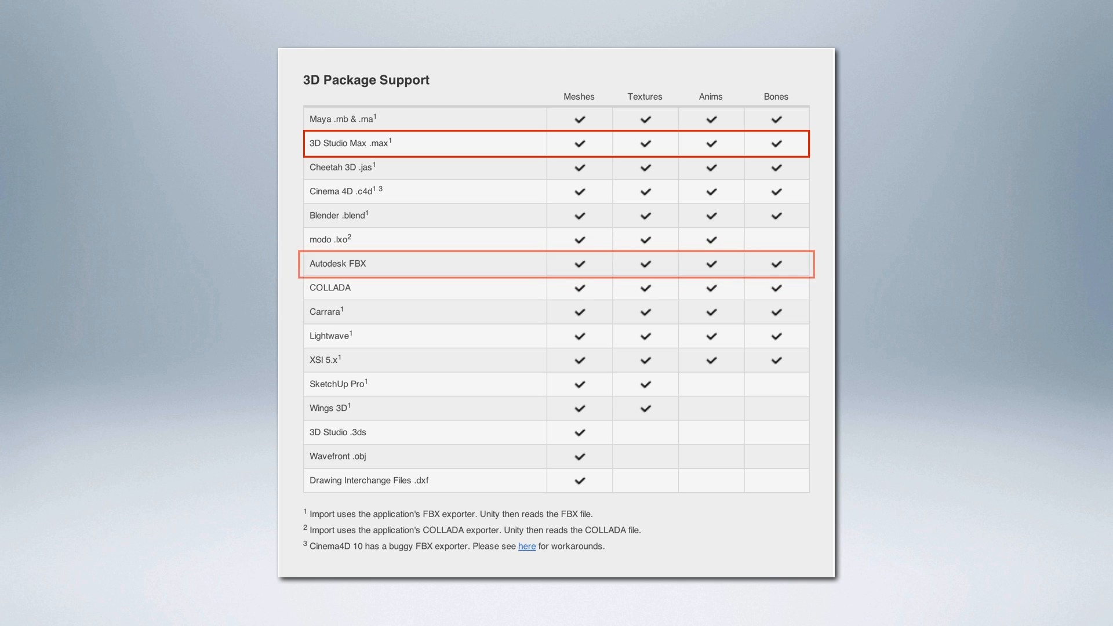